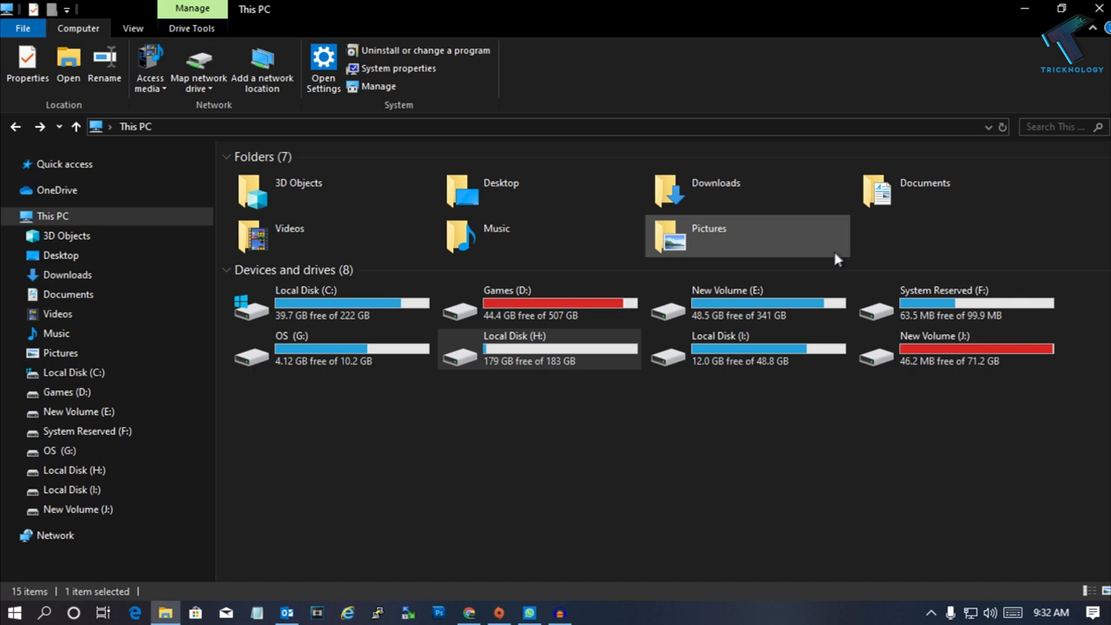
{"action": "mouse_move", "coordinate": [606, 243]}
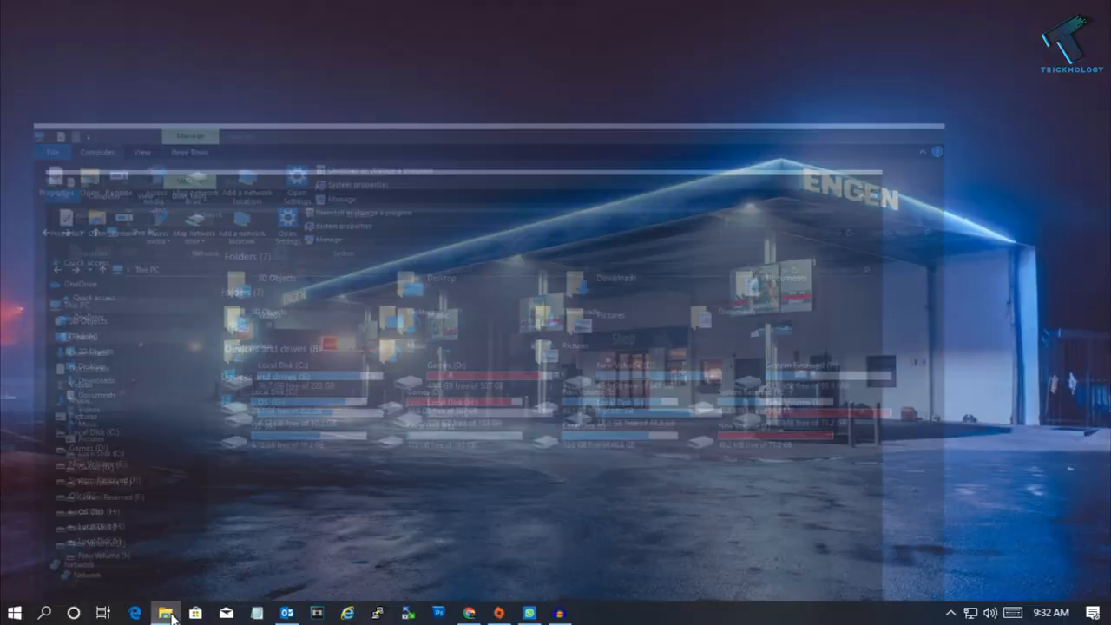
- Show the Music folder's Location tab, currently C:\Users\Tricknology\Music
{"action": "right_click", "coordinate": [495, 234]}
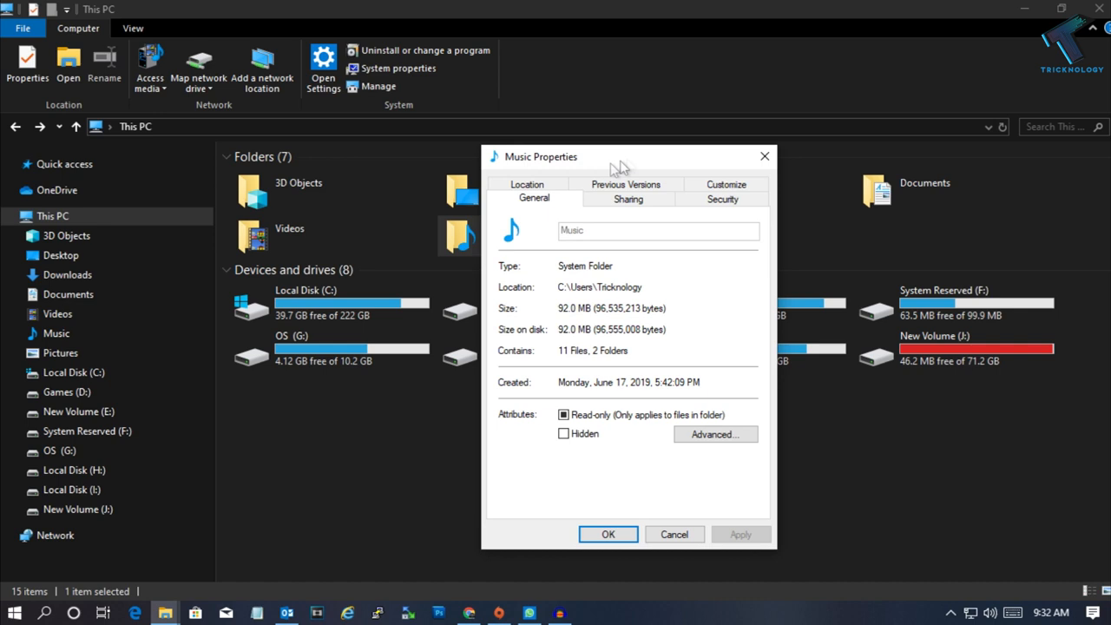
{"action": "left_click", "coordinate": [527, 184]}
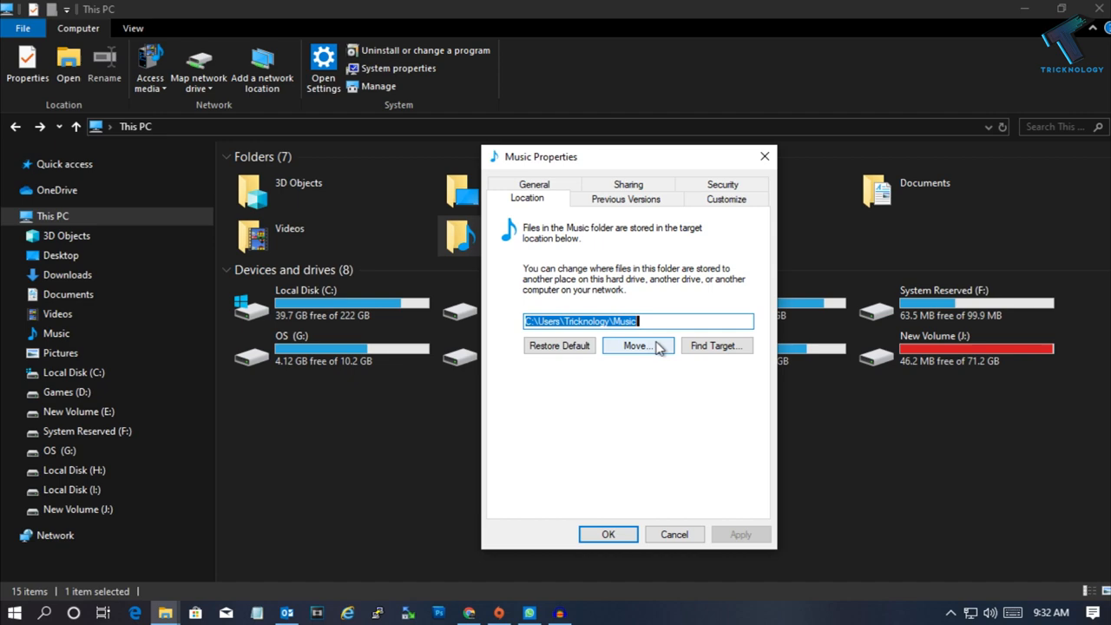
- Start moving Music and browse to Local Disk (H:), which holds only Videos
{"action": "left_click", "coordinate": [633, 345]}
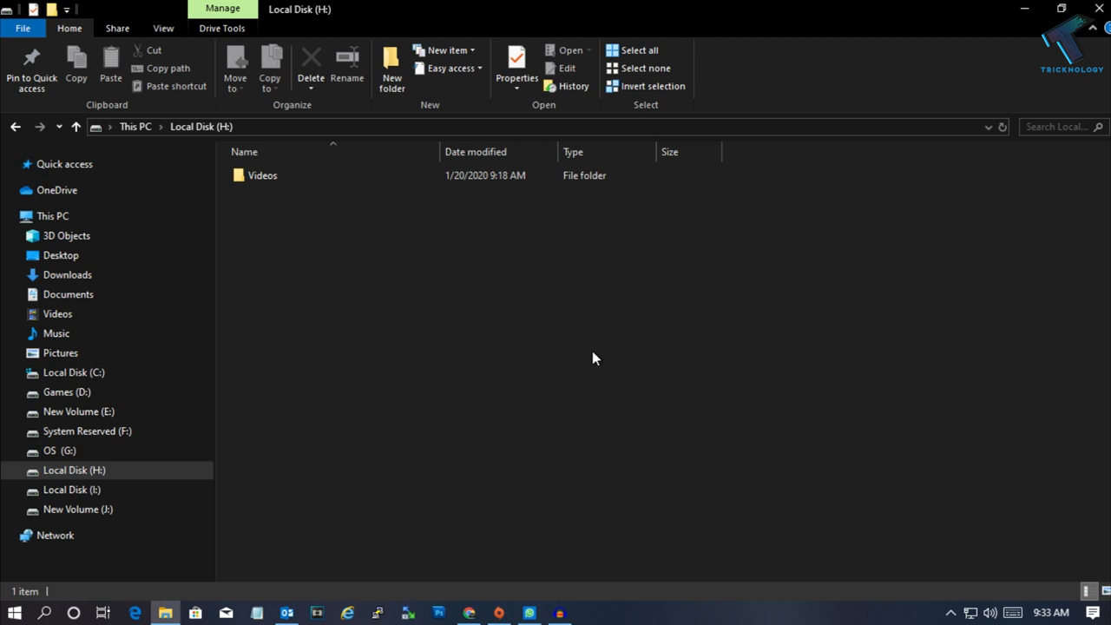
- Pick a new empty Music folder on Local Disk (H:) as the destination
{"action": "left_click", "coordinate": [391, 65]}
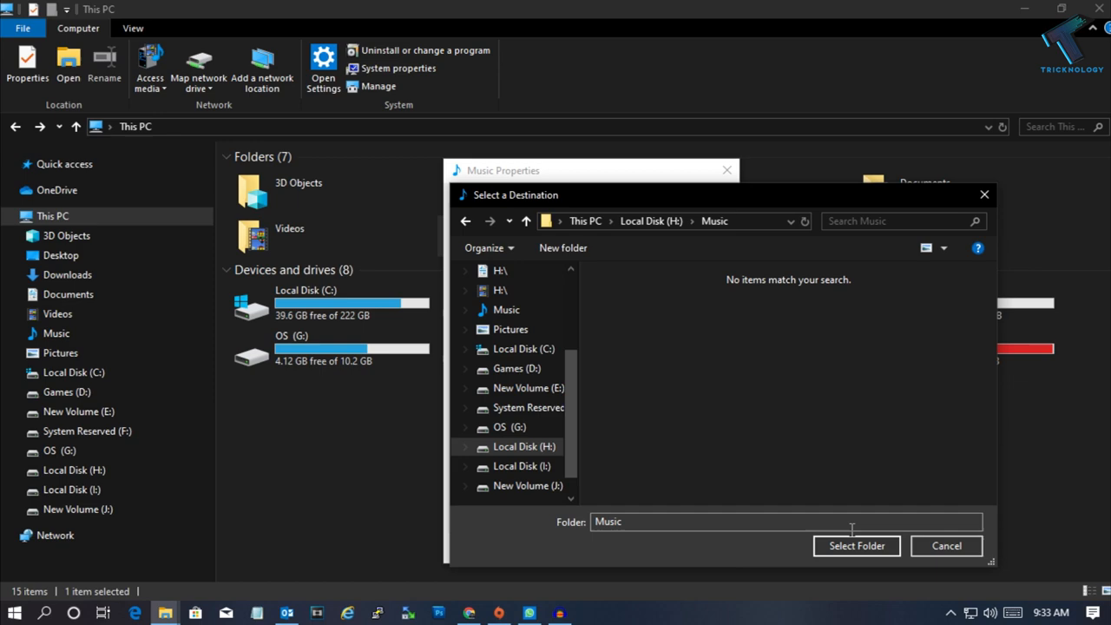
- Confirm H:\Music as the destination and move the Music files there
{"action": "left_click", "coordinate": [856, 545]}
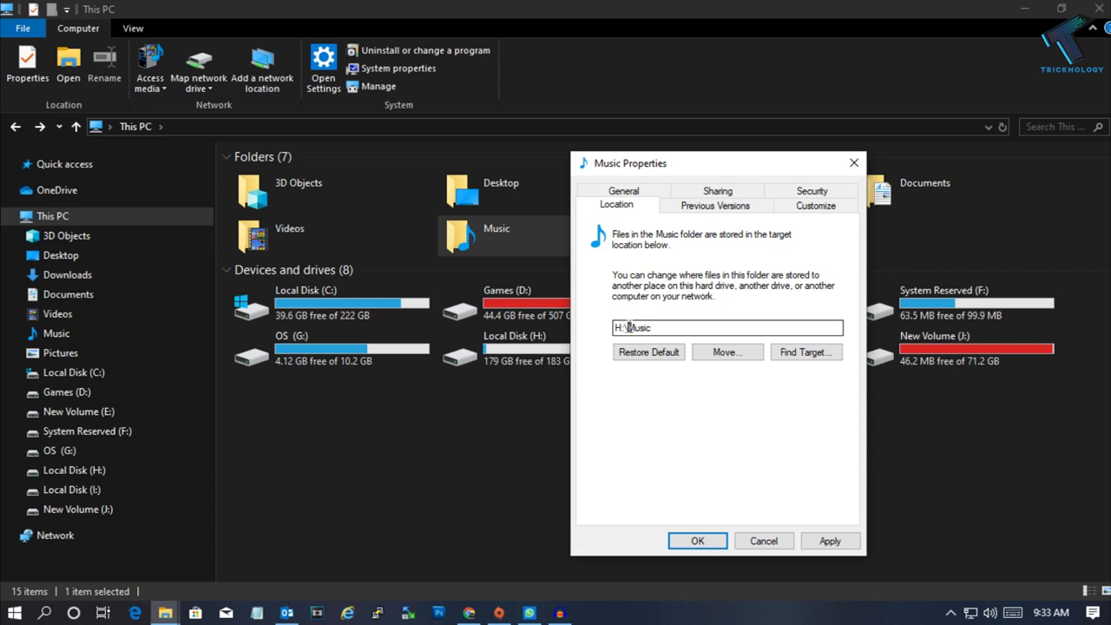
{"action": "left_click_drag", "start_coordinate": [717, 163], "coordinate": [643, 147]}
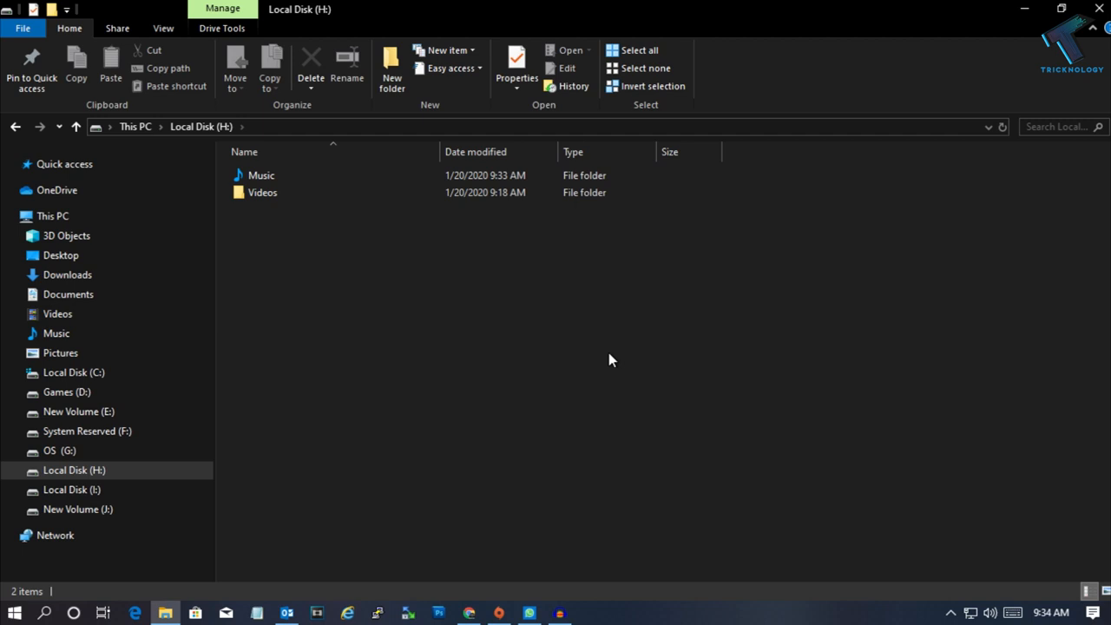
- View Music's General properties: location H:\, 92.0 MB, 11 files, 2 folders
{"action": "double_click", "coordinate": [260, 175]}
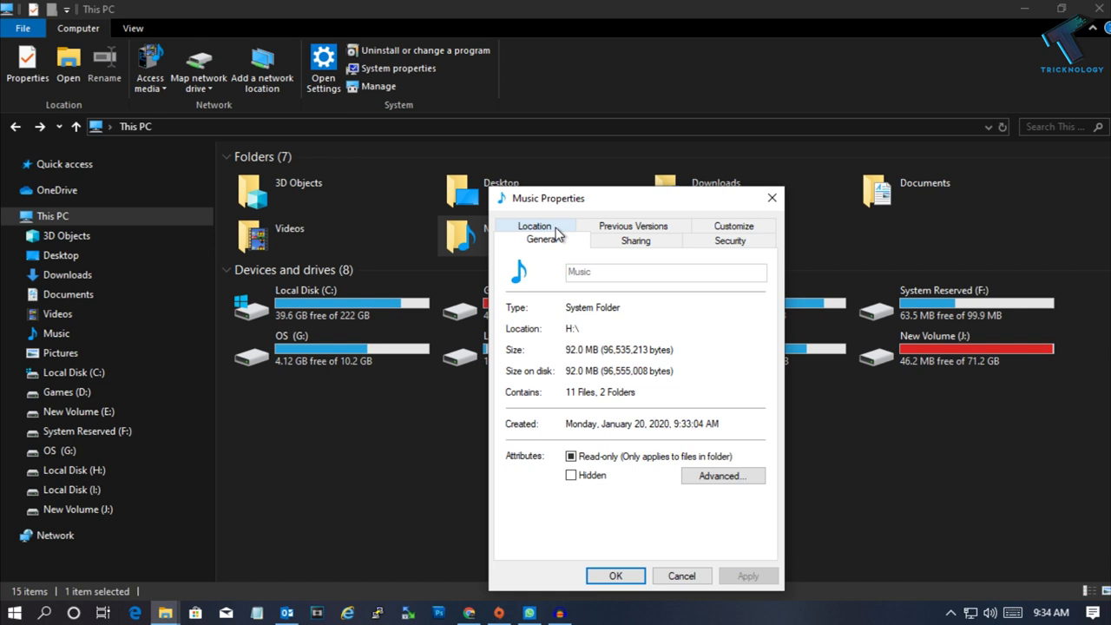
- Restore the Music folder's default location on drive C and apply it
{"action": "left_click", "coordinate": [534, 226]}
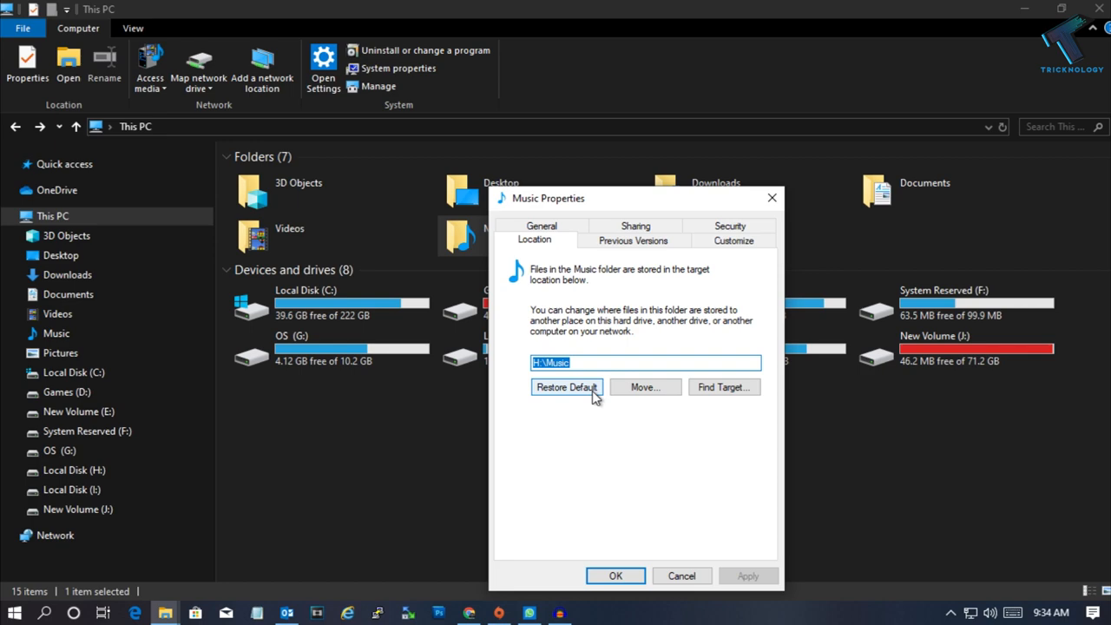
{"action": "left_click", "coordinate": [566, 388]}
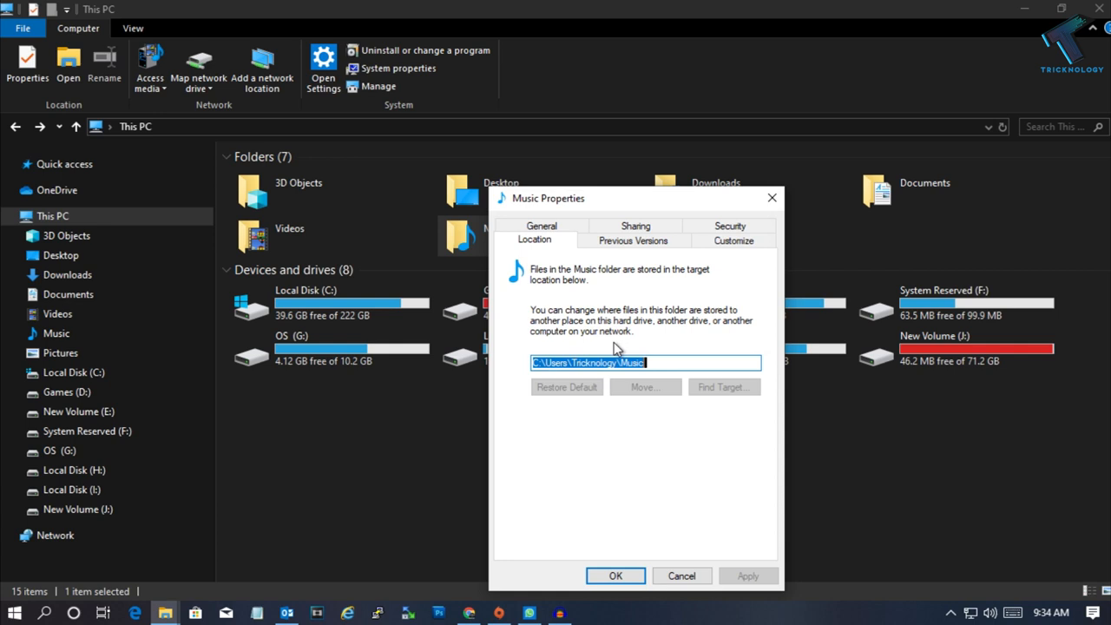
{"action": "left_click", "coordinate": [681, 576]}
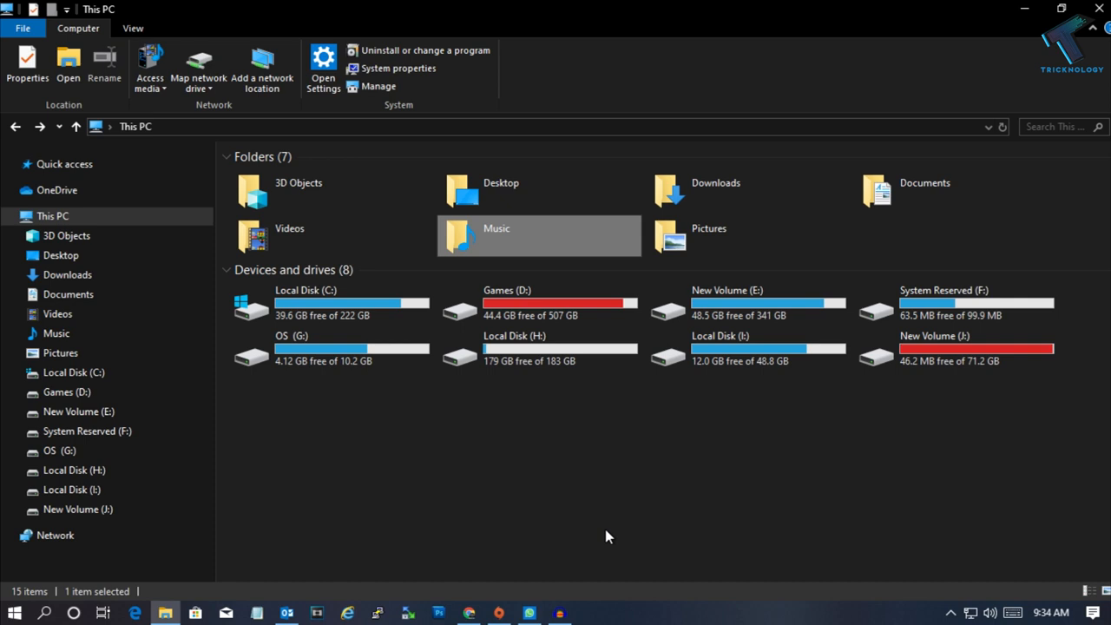